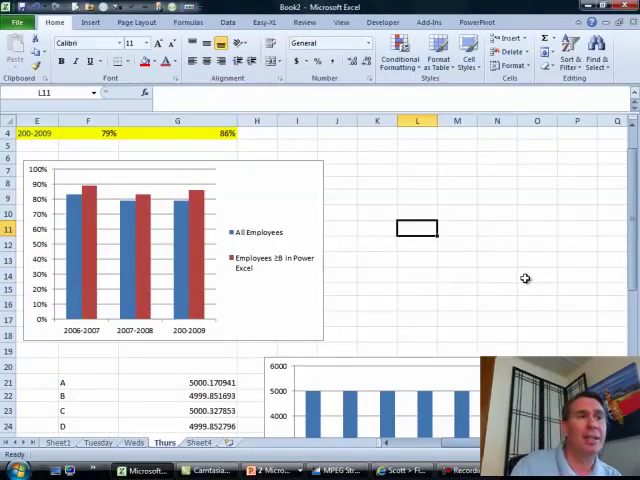
mouse_move(508, 280)
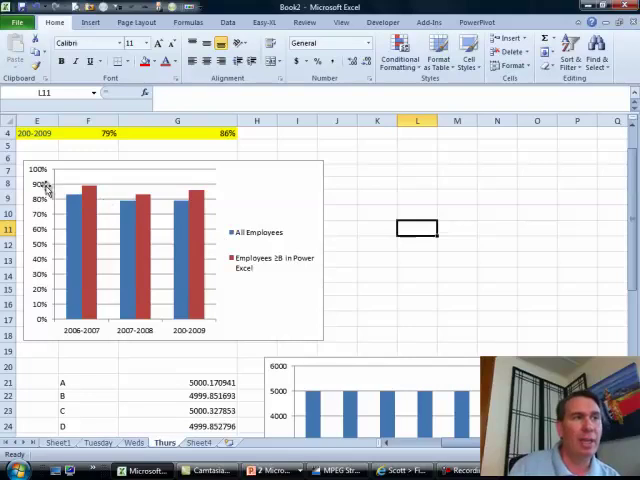
mouse_move(284, 310)
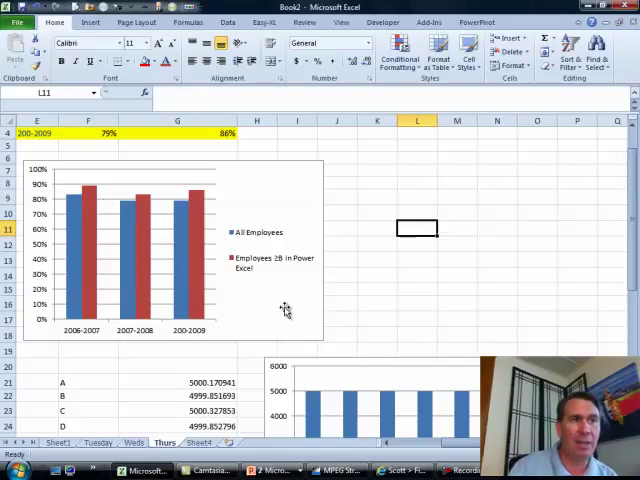
mouse_move(282, 308)
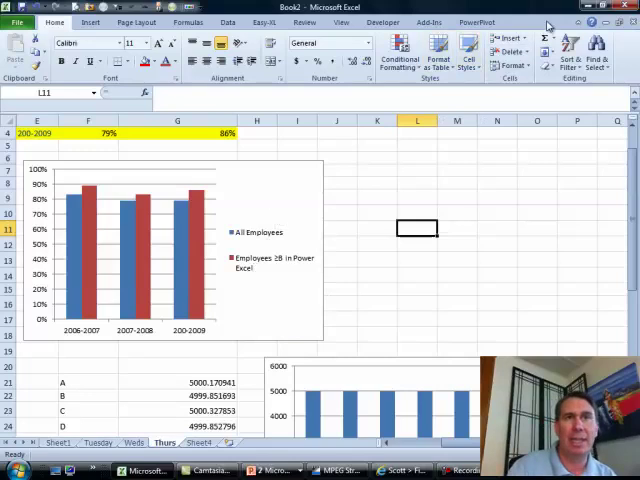
Select the retention chart and place its legend at the top via Layout > Legend
click(170, 250)
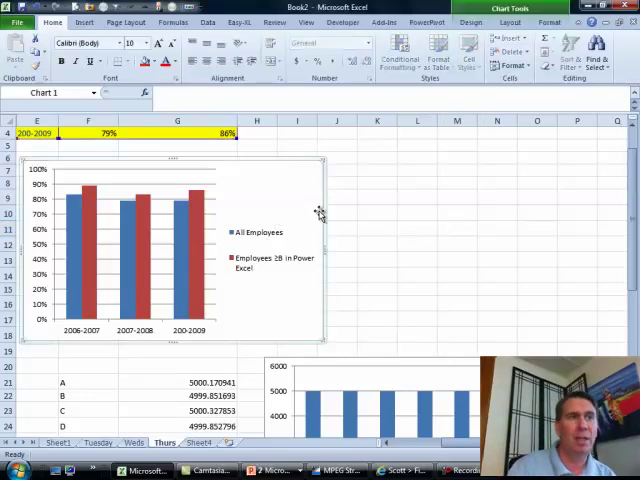
click(510, 22)
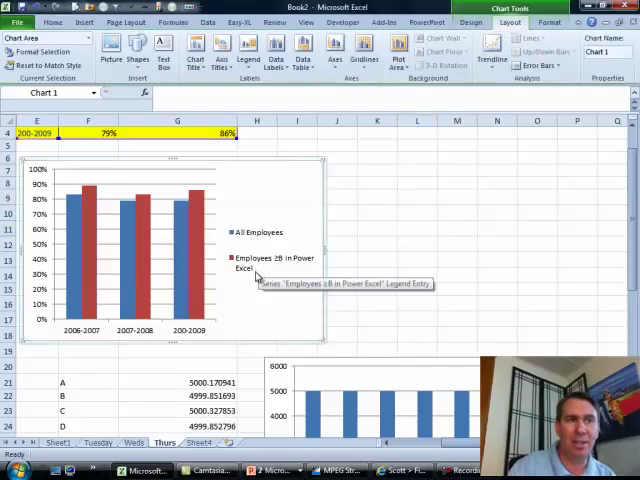
mouse_move(260, 270)
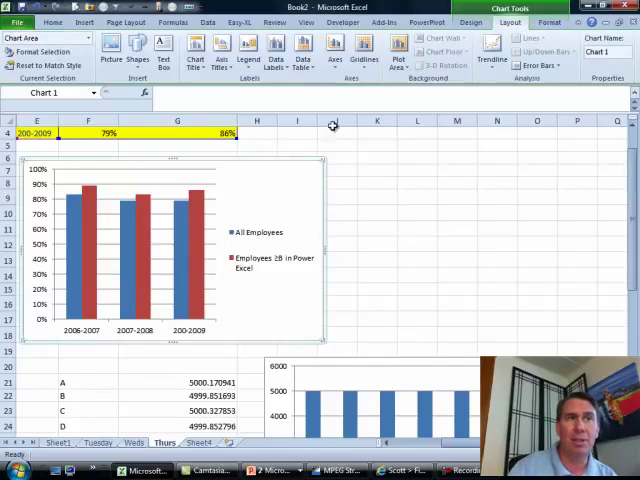
click(248, 50)
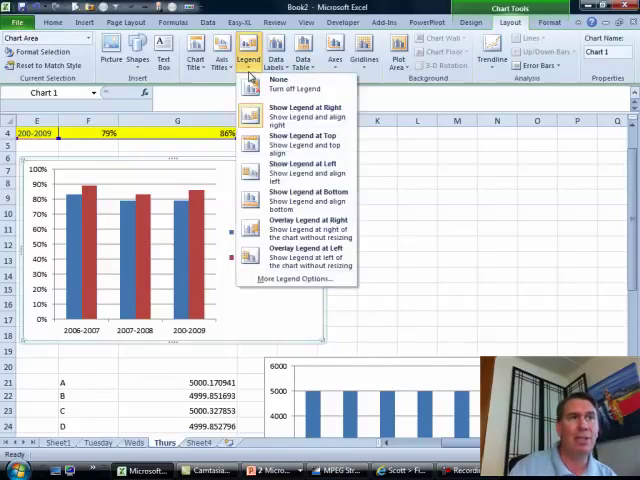
click(302, 140)
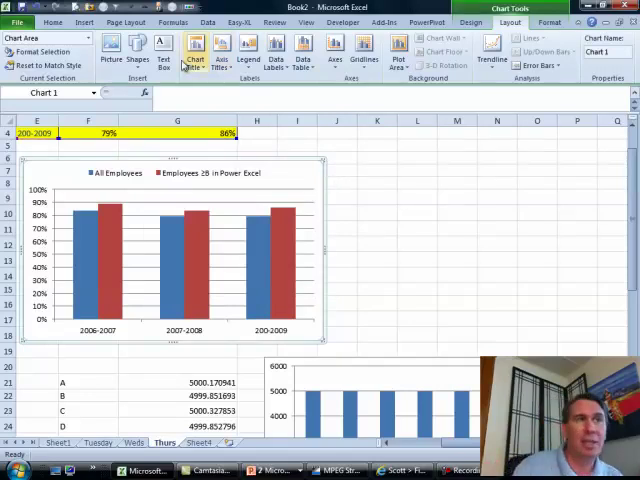
Insert a chart title placeholder positioned Above Chart
click(196, 50)
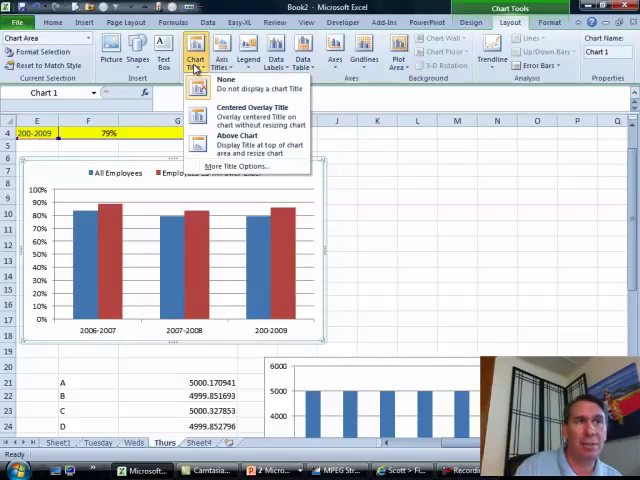
mouse_move(250, 116)
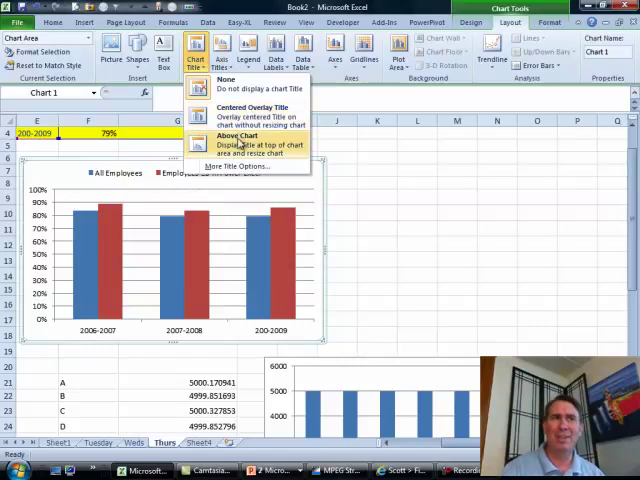
click(236, 136)
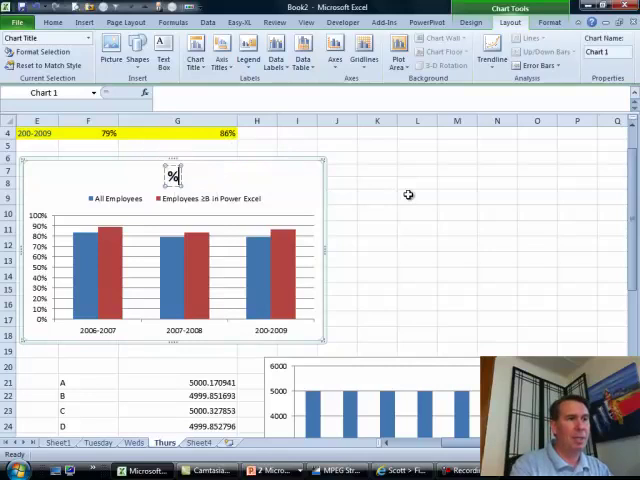
Enter the chart title '% of Employees Retained One Year'
text(% of Employe)
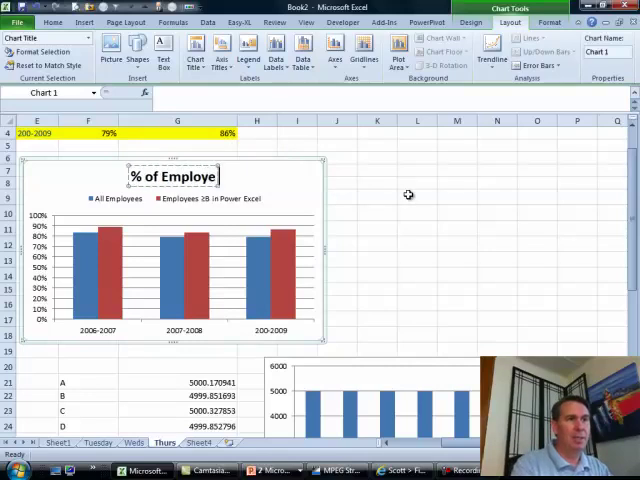
text(es Retained 1 Year)
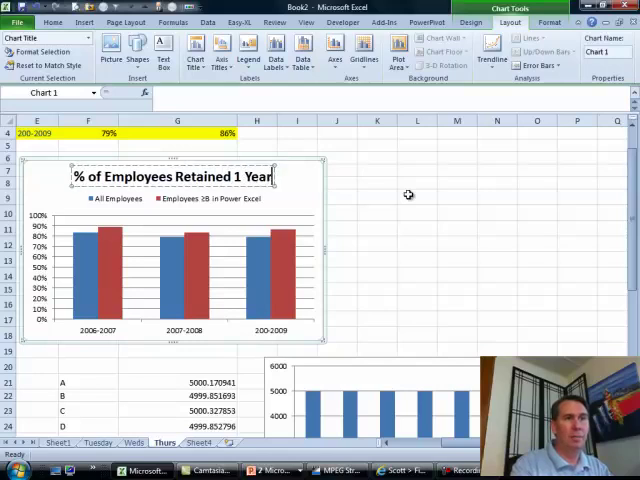
text(One)
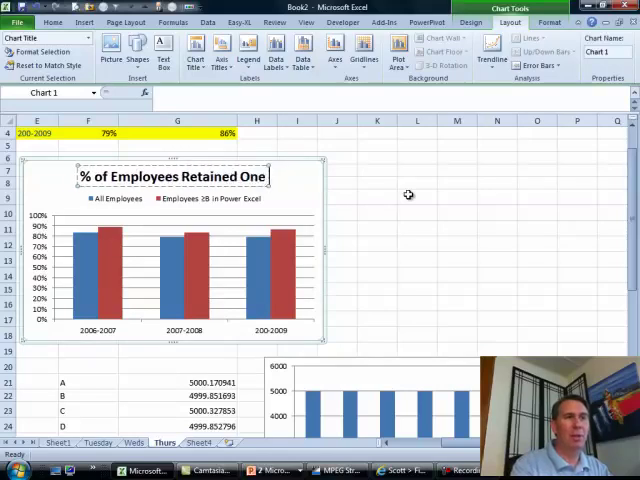
text(Year)
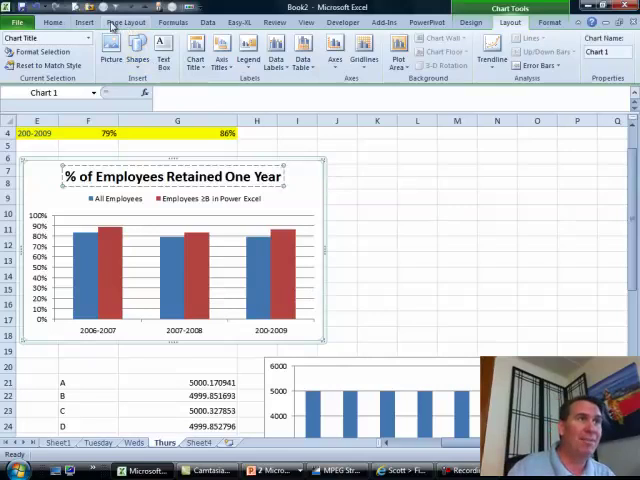
click(126, 22)
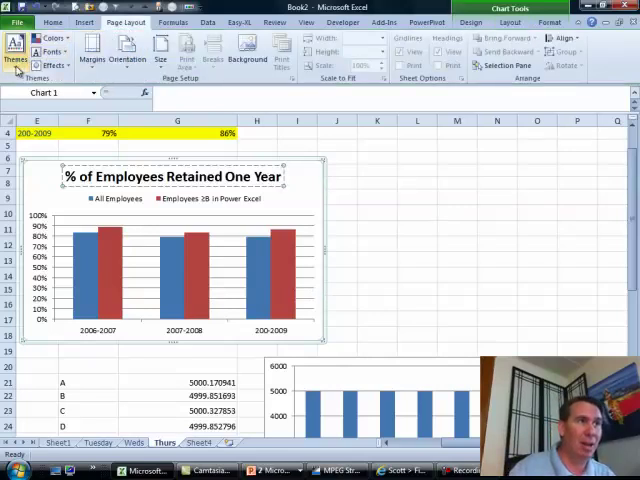
click(16, 50)
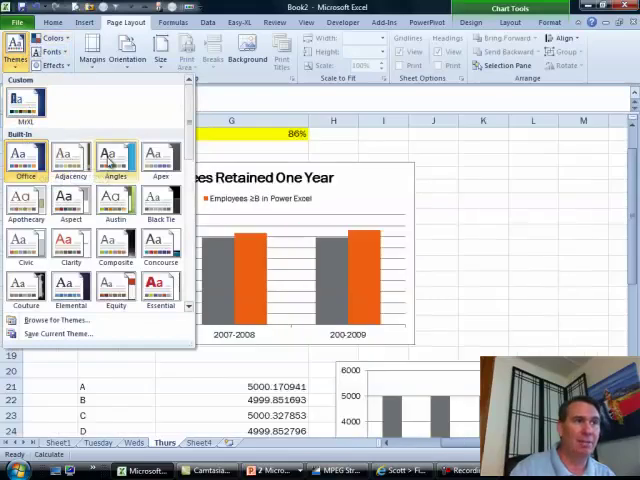
mouse_move(160, 200)
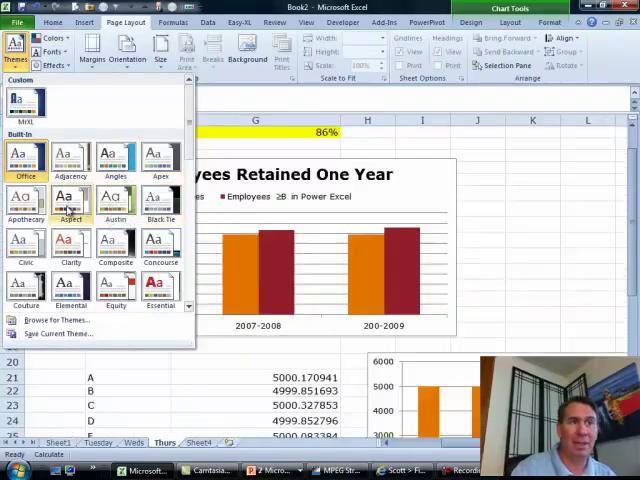
click(24, 244)
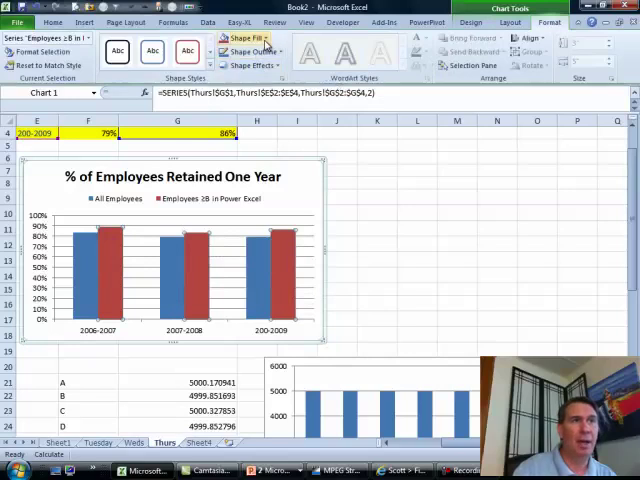
Give the second series a green Shape Fill from the Standard Colors
click(234, 36)
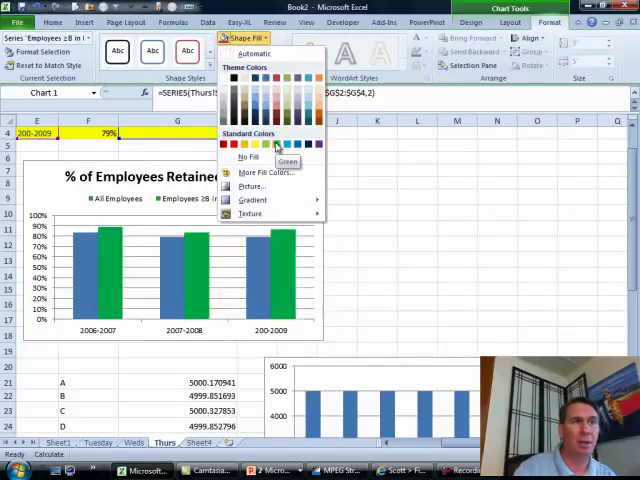
click(276, 144)
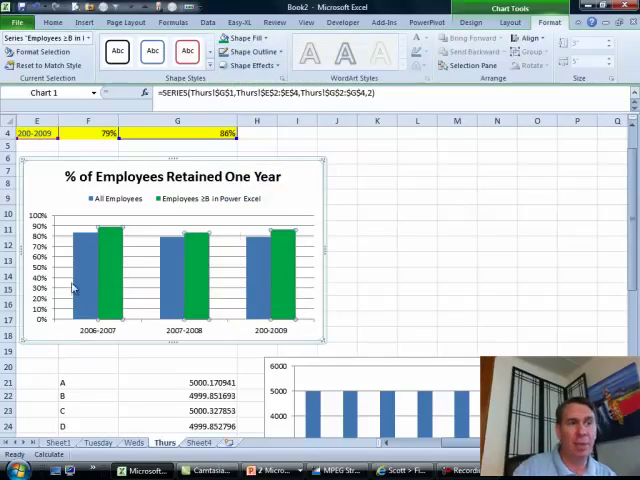
mouse_move(292, 204)
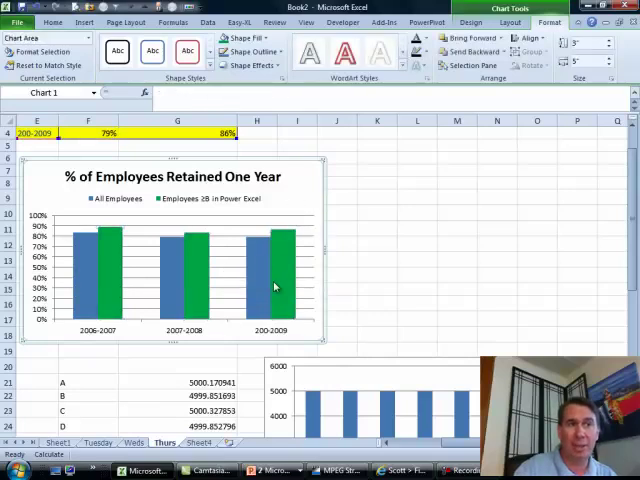
Bring up the Data Labels placement choices for the chart
click(508, 22)
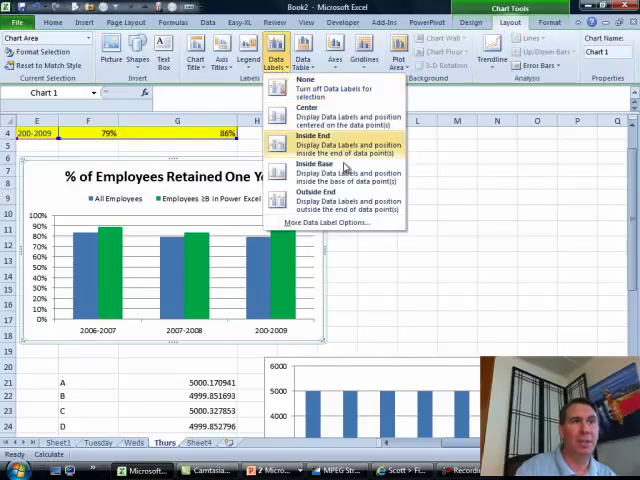
mouse_move(336, 196)
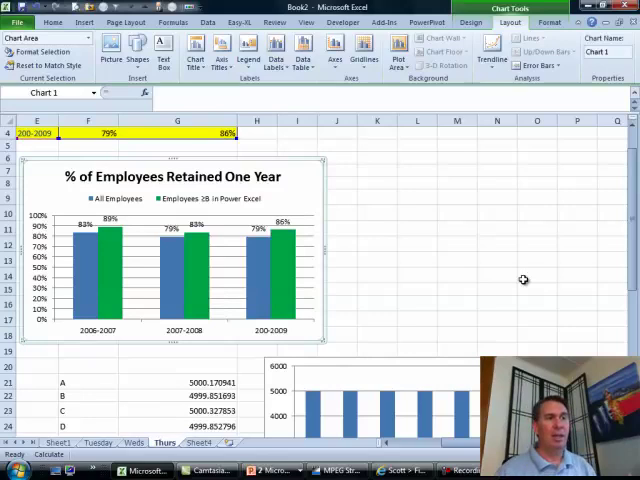
mouse_move(428, 232)
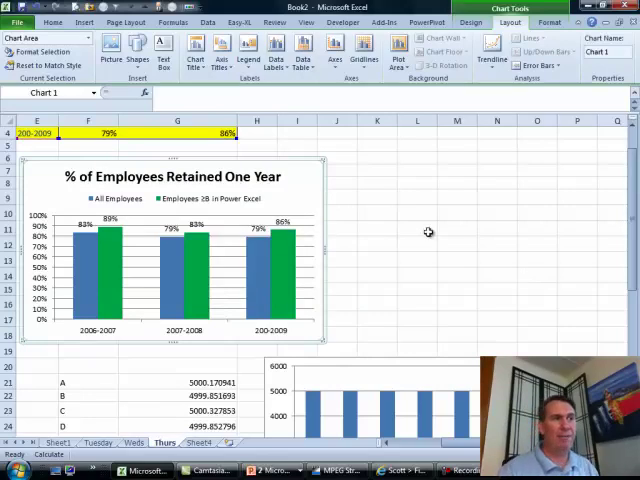